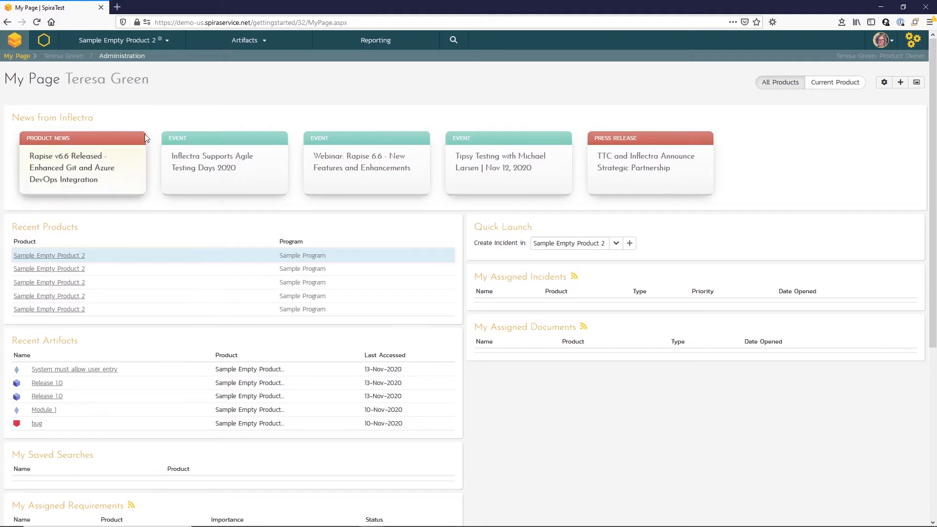
mouse_move(154, 79)
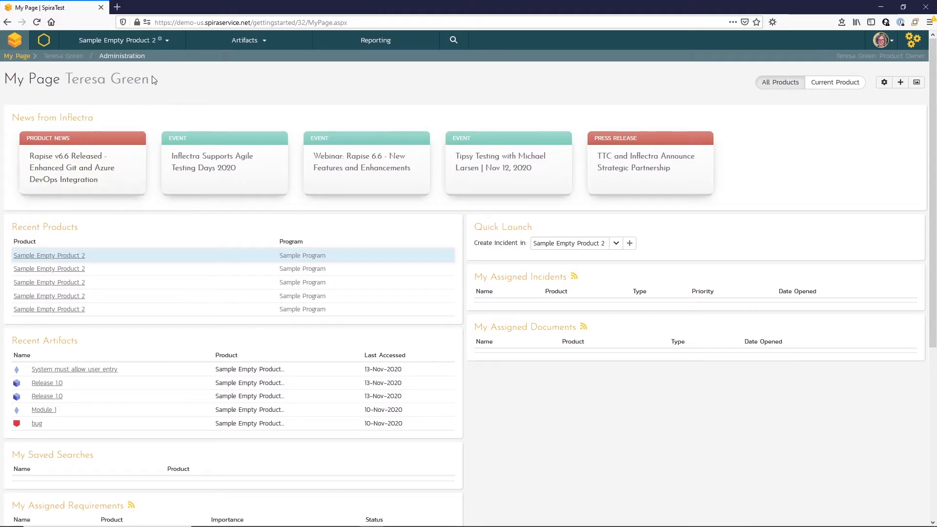
mouse_move(195, 97)
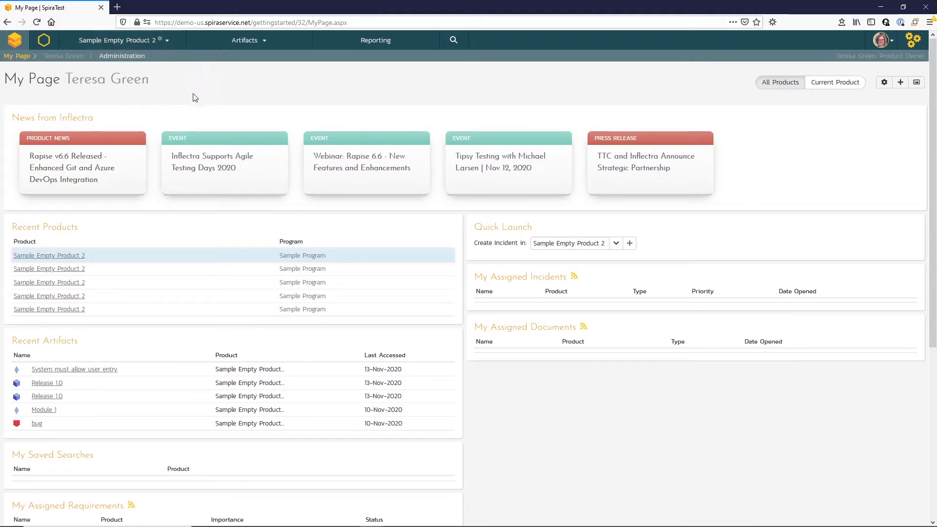
- View the product's Requirements list, check the Releases and sprints, then return to Requirements
left_click(246, 40)
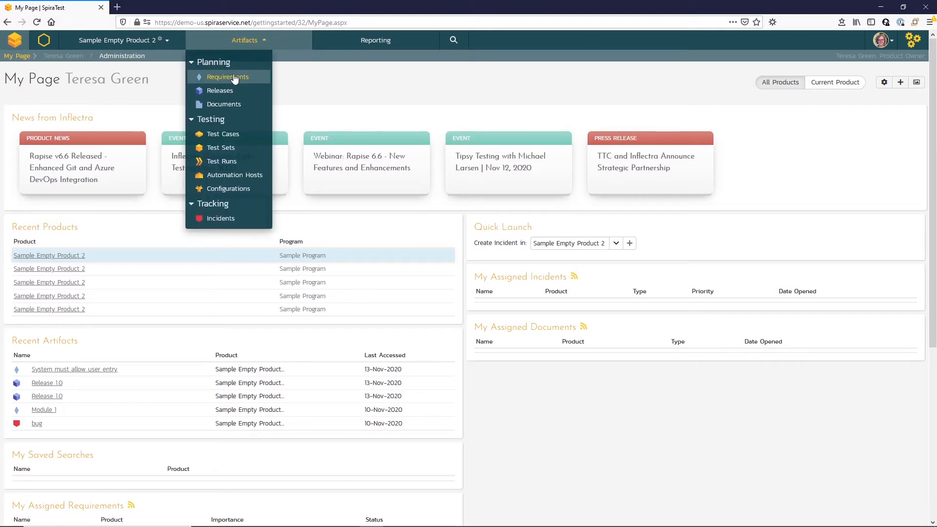
left_click(228, 77)
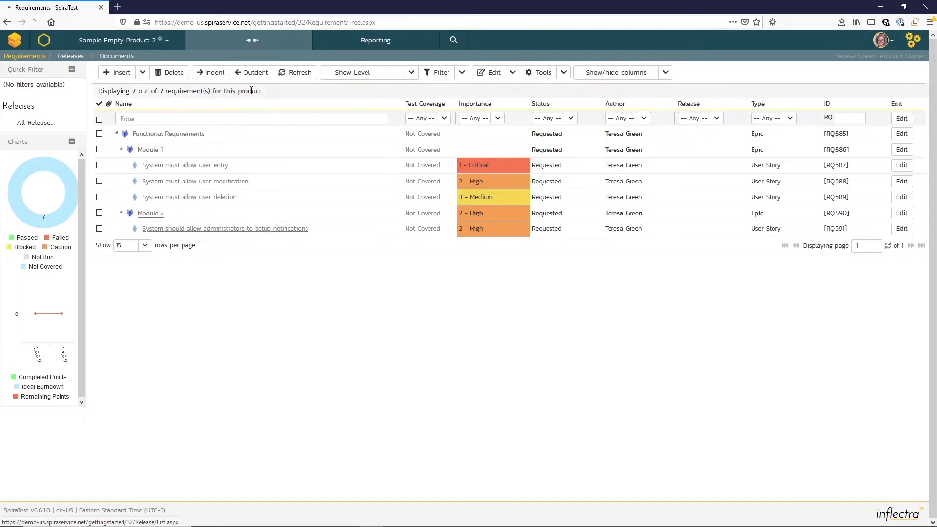
left_click(71, 56)
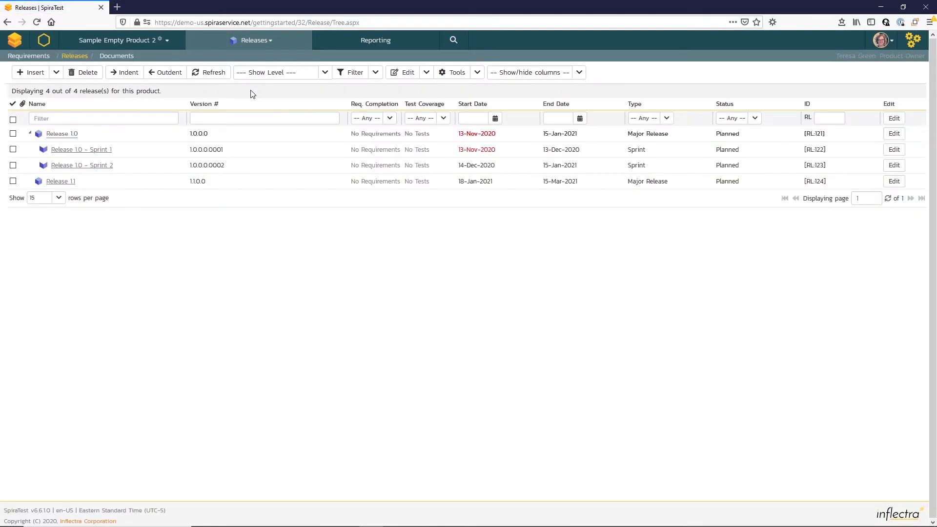
mouse_move(174, 181)
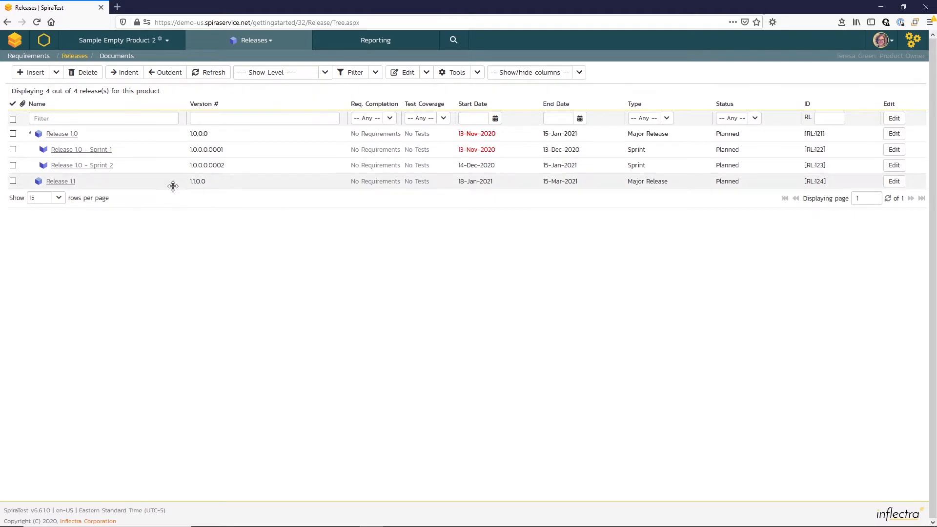
mouse_move(179, 206)
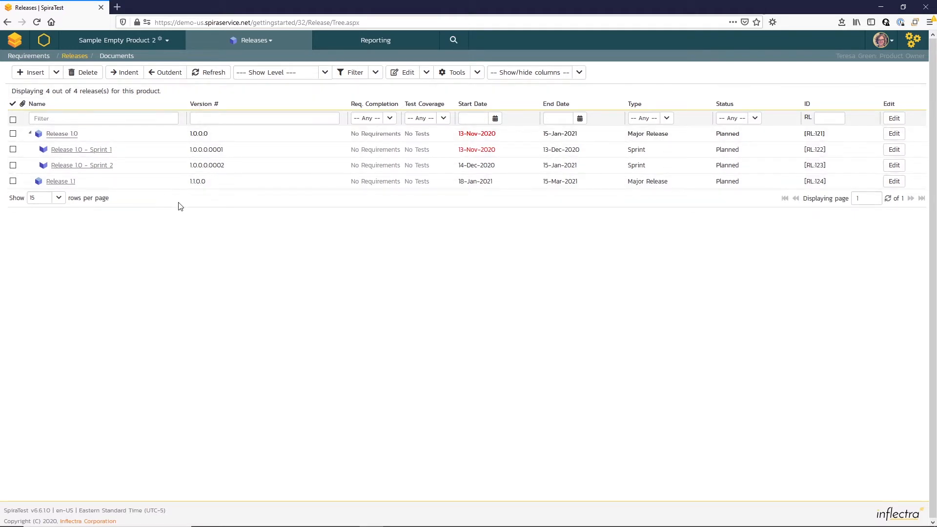
mouse_move(254, 40)
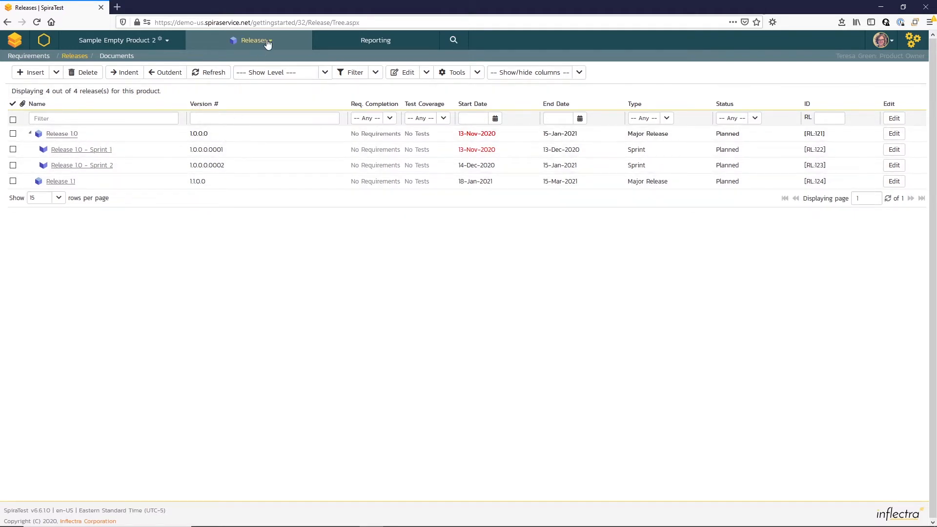
left_click(254, 40)
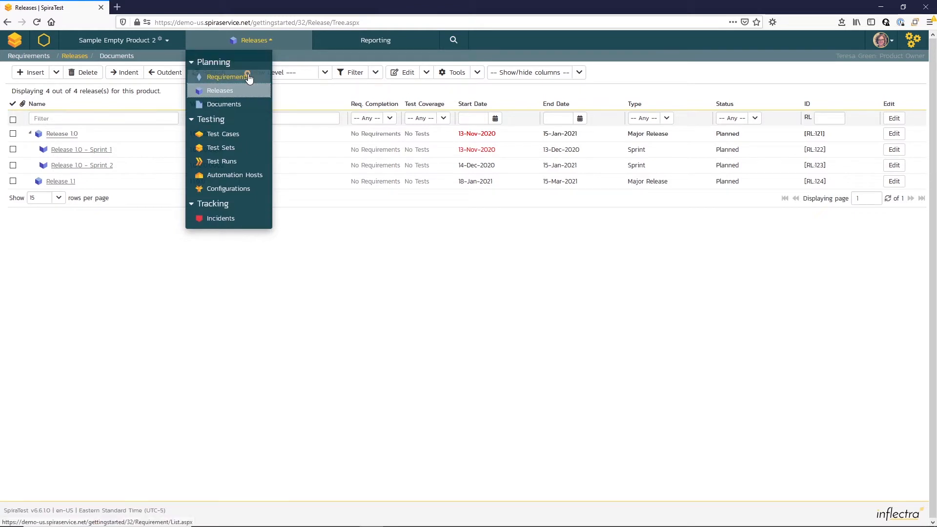
left_click(226, 76)
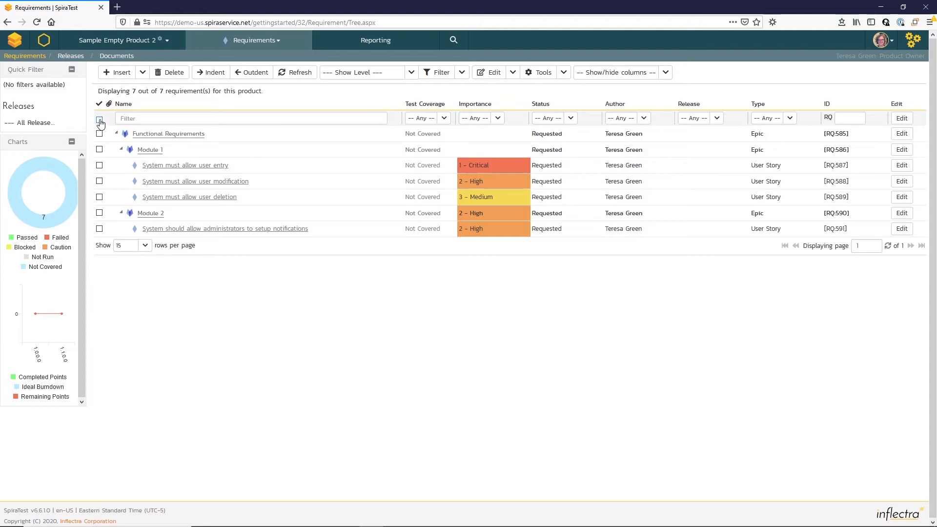
- Select all seven requirements and switch them into bulk edit mode
left_click(100, 119)
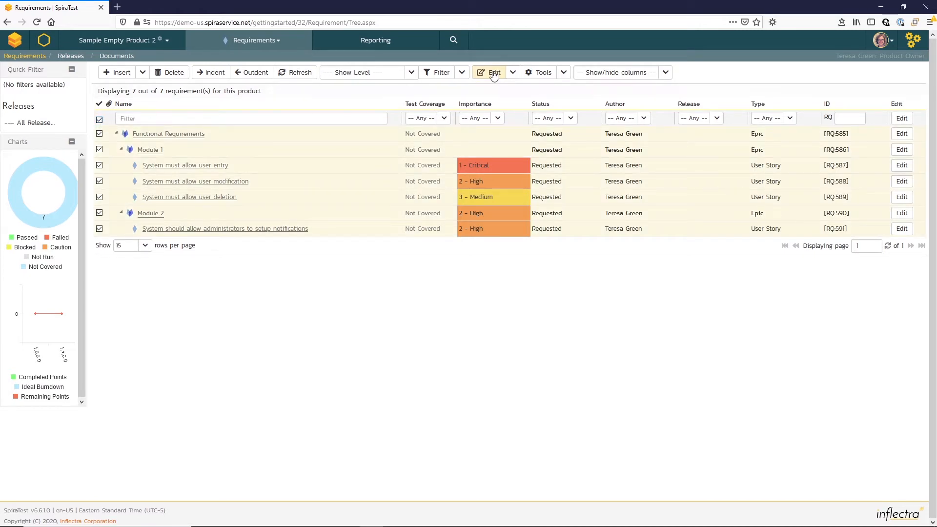
left_click(493, 71)
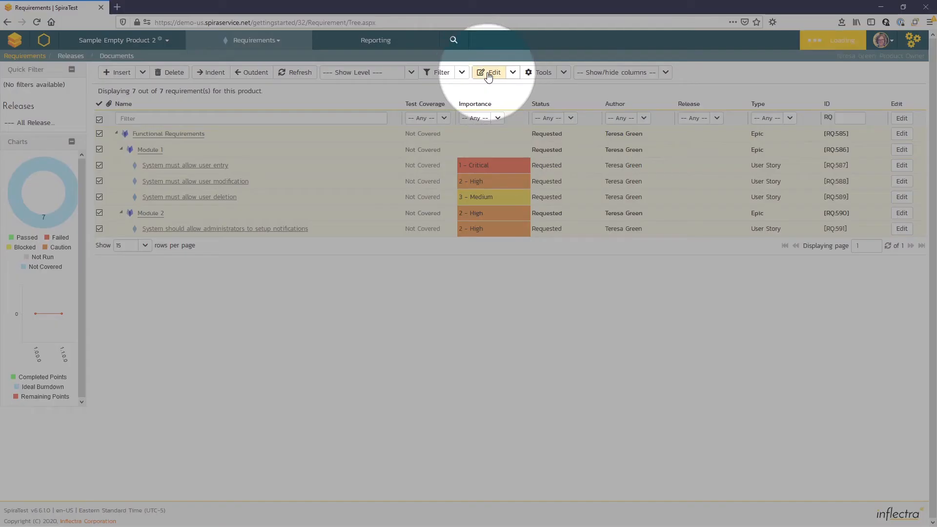
left_click(490, 72)
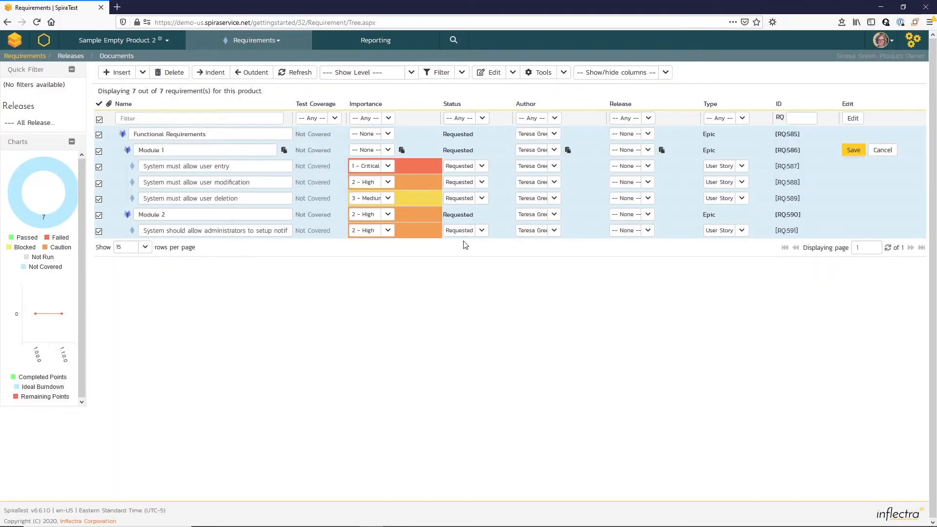
mouse_move(560, 219)
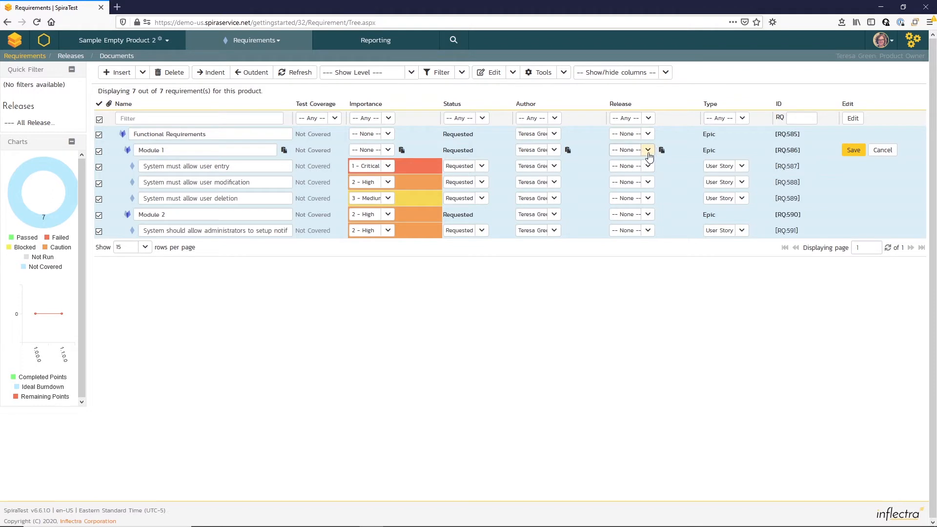
- Assign each requirement row a Release 1.0 sprint (Sprint 1 or Sprint 2) in the grid
left_click(647, 150)
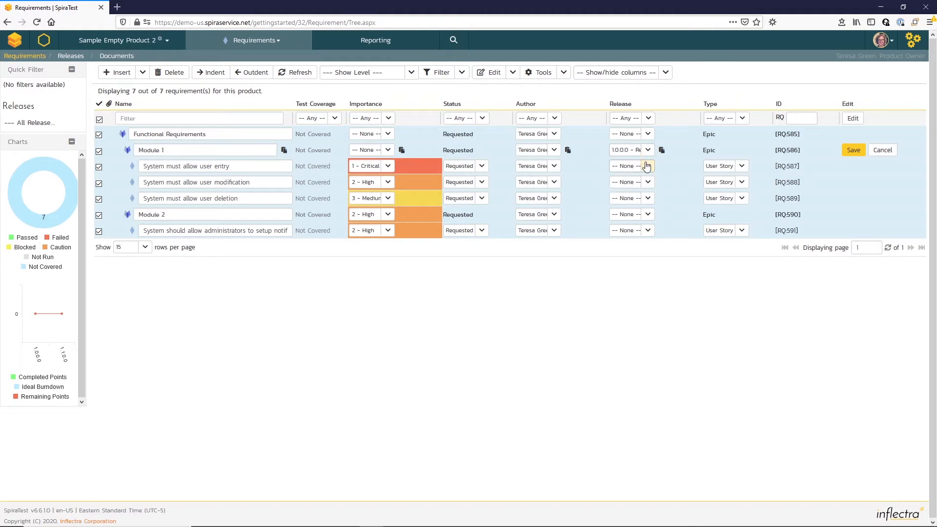
left_click(630, 165)
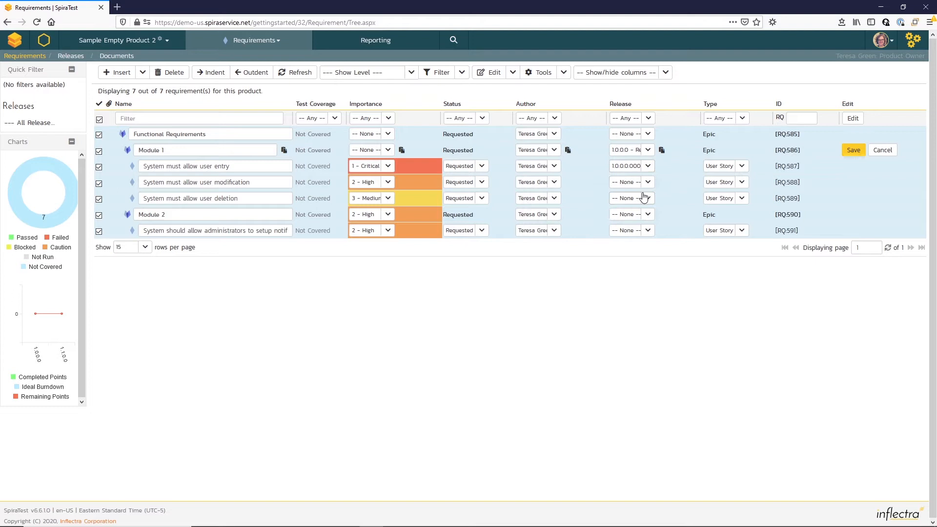
left_click(647, 181)
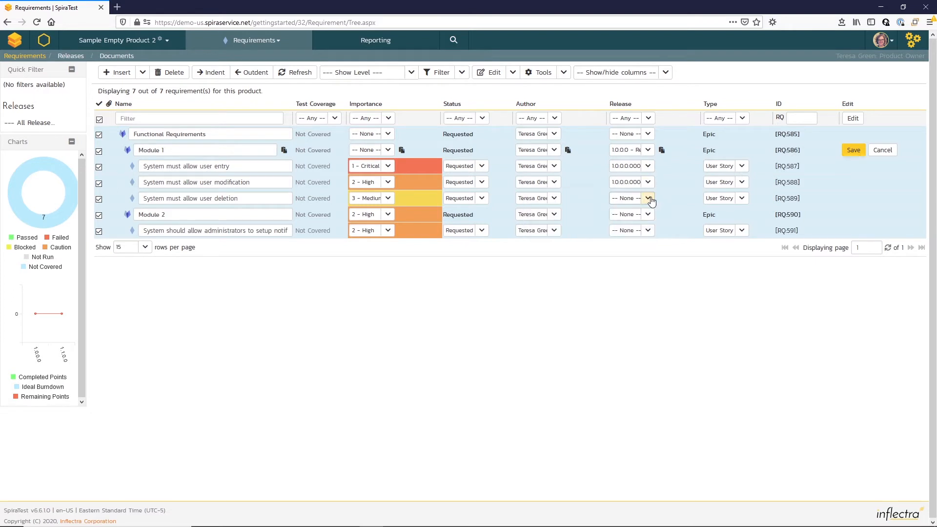
left_click(648, 198)
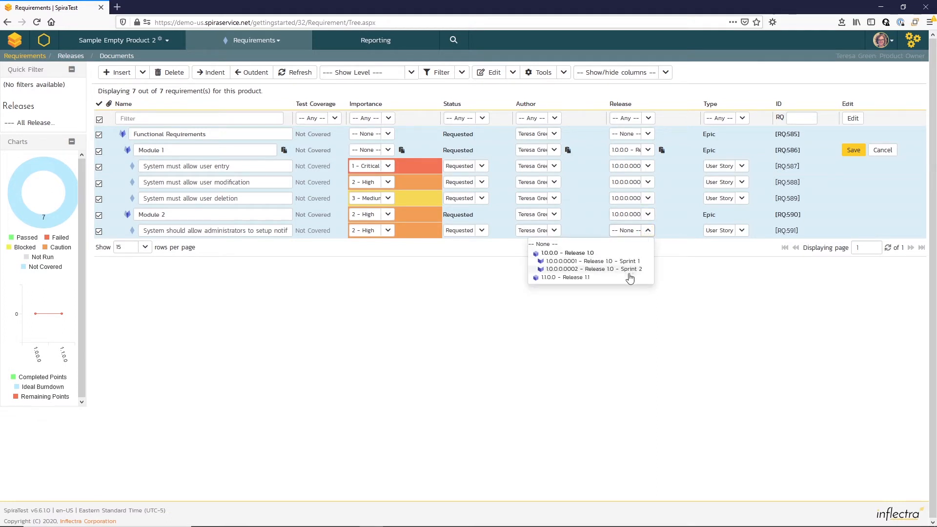
left_click(587, 260)
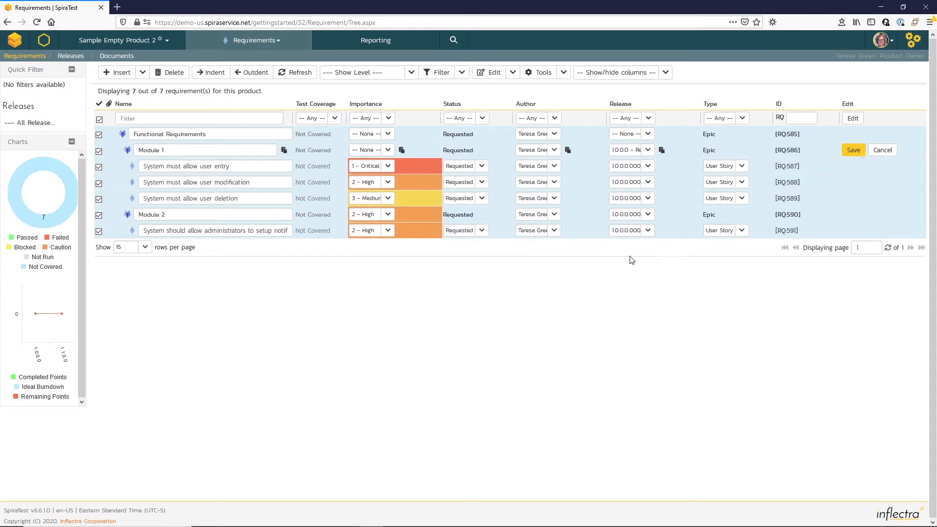
- Save the bulk edits so the requirements show Planned status with their sprints
left_click(853, 149)
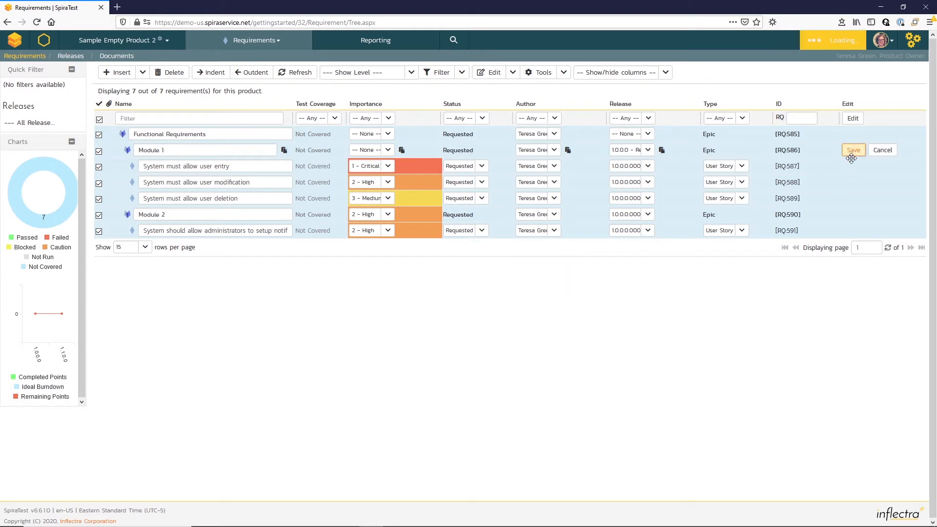
left_click(853, 150)
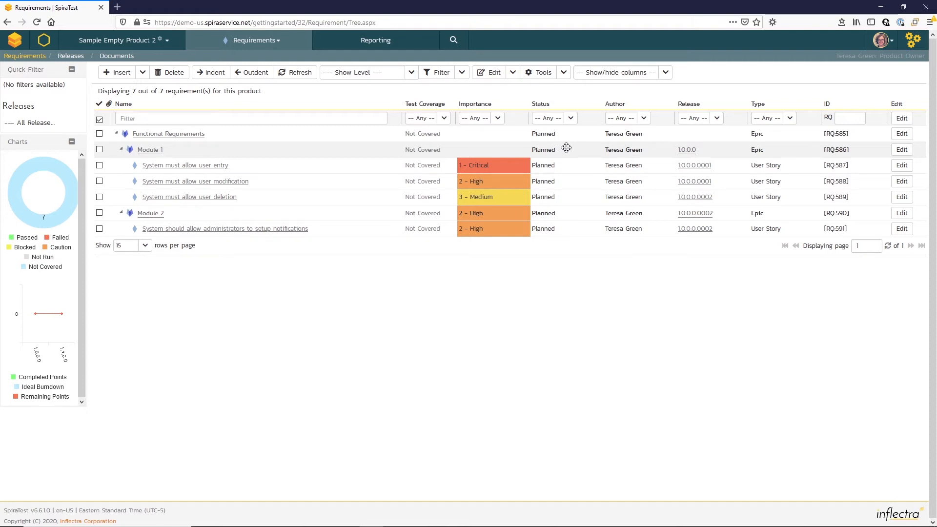
mouse_move(361, 135)
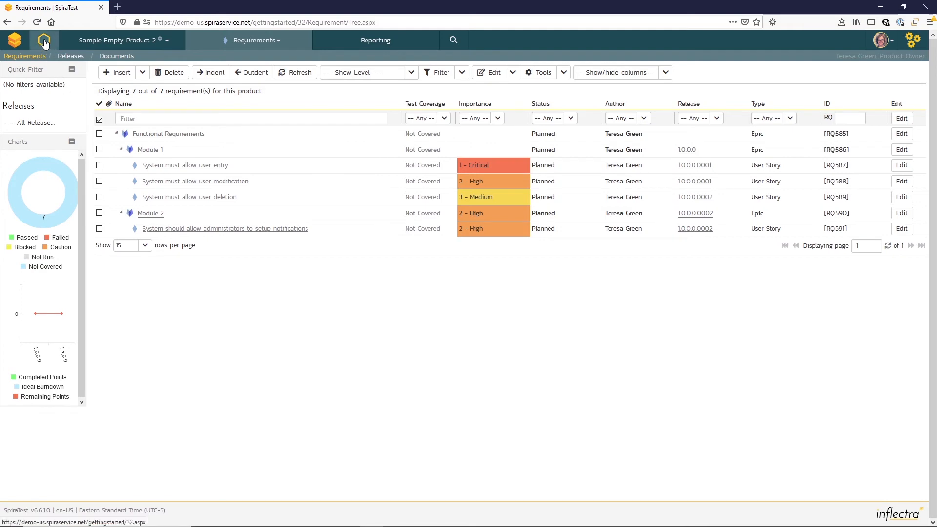
- Go to the Sample Empty Product 2 home dashboard and review its widgets
left_click(44, 40)
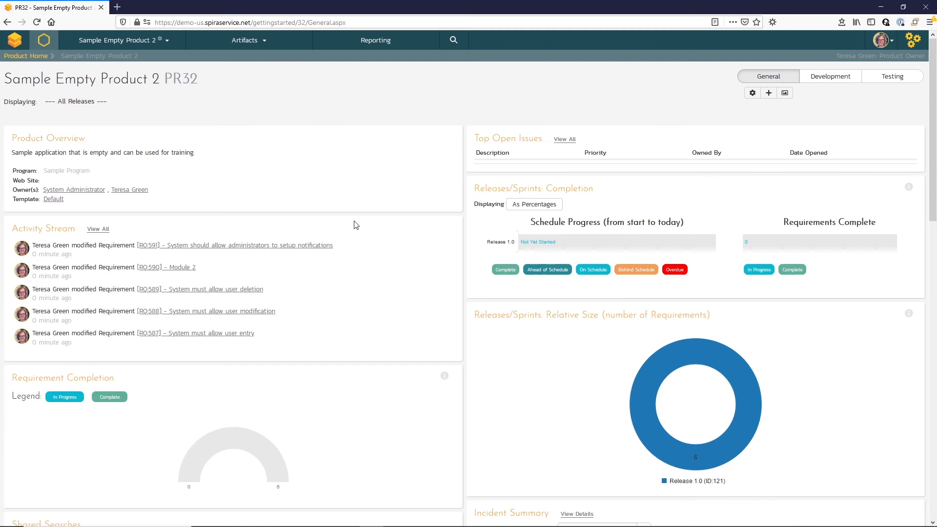
scroll("down", 3)
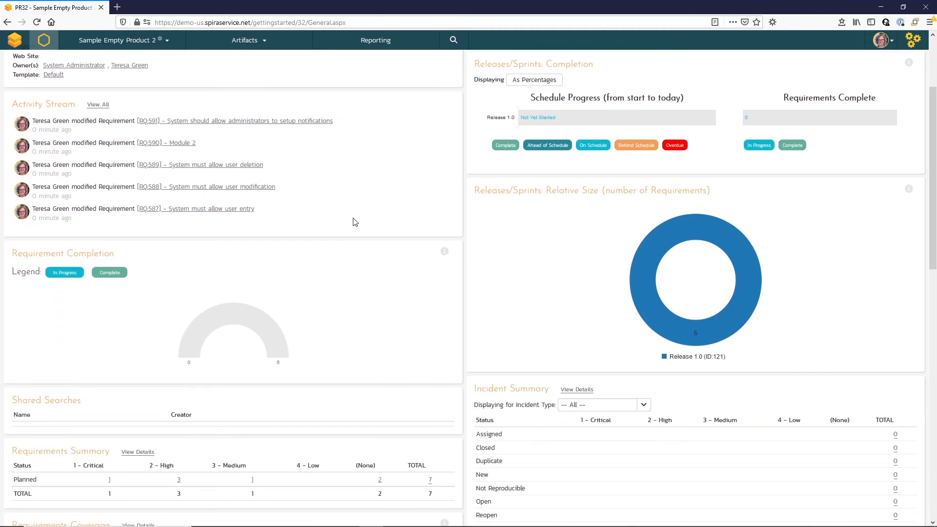
mouse_move(268, 341)
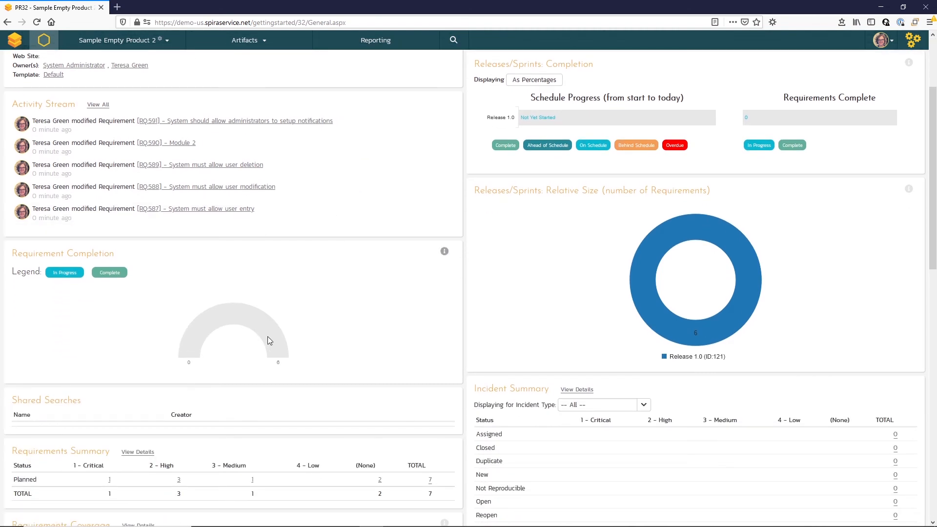
mouse_move(686, 175)
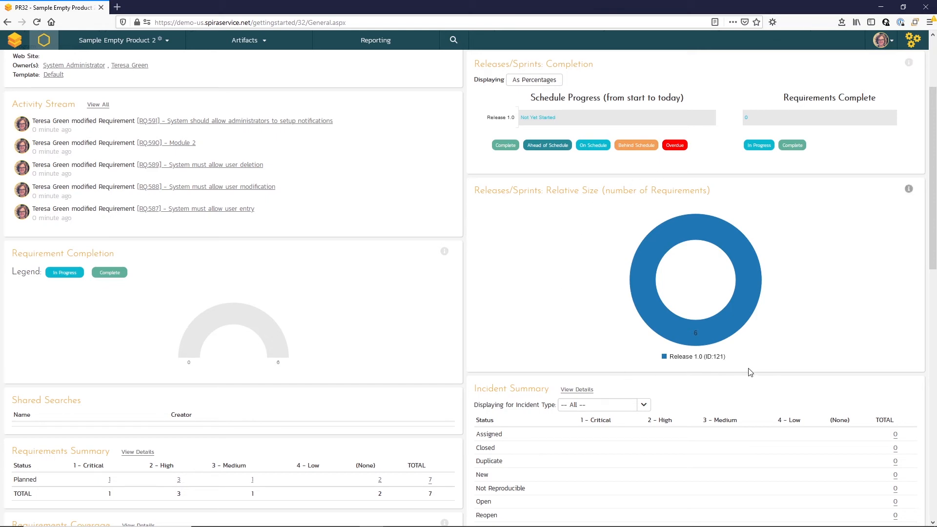
scroll("down", 3)
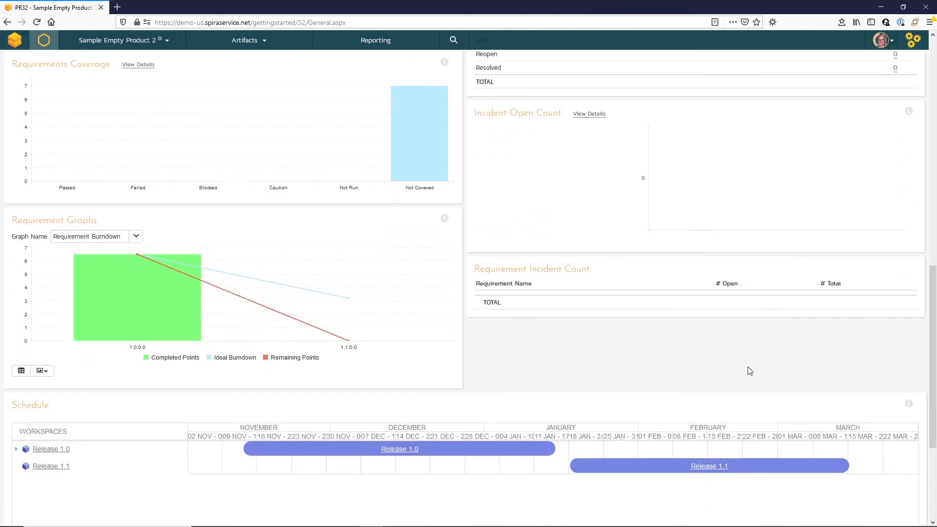
- Expand Release 1.0 in the Schedule widget to show Sprint 1 and Sprint 2 timelines
scroll("down", 3)
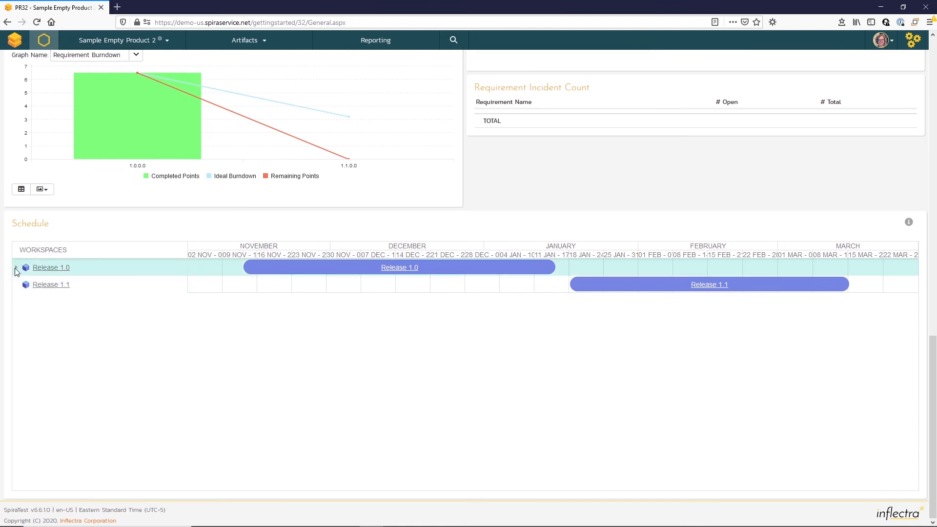
left_click(25, 268)
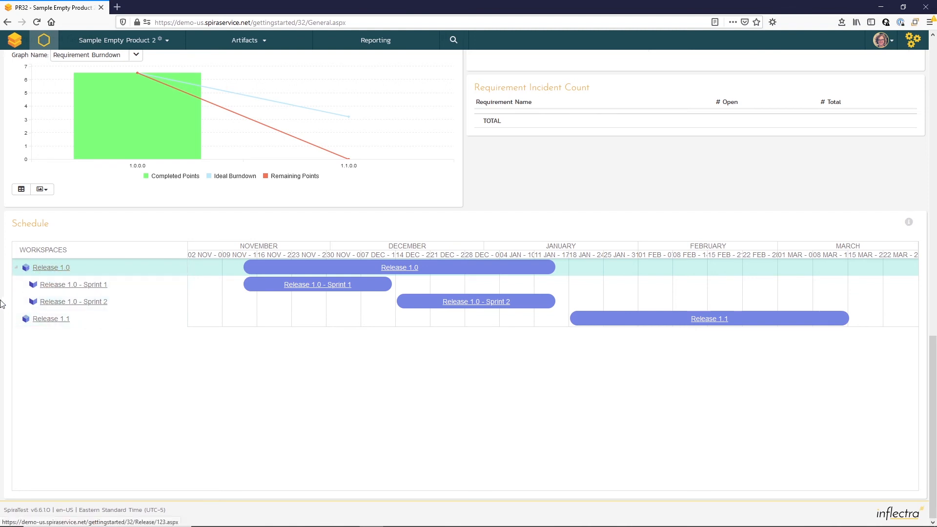
mouse_move(97, 377)
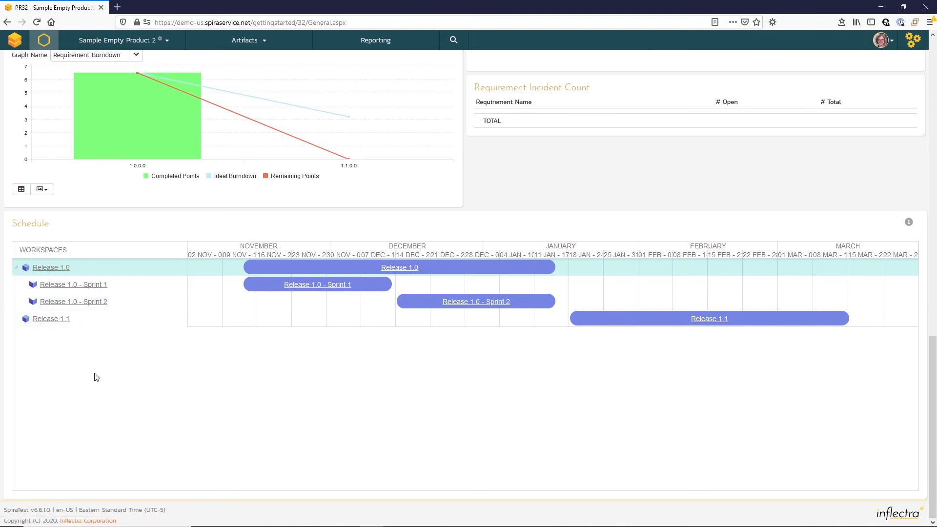
mouse_move(112, 384)
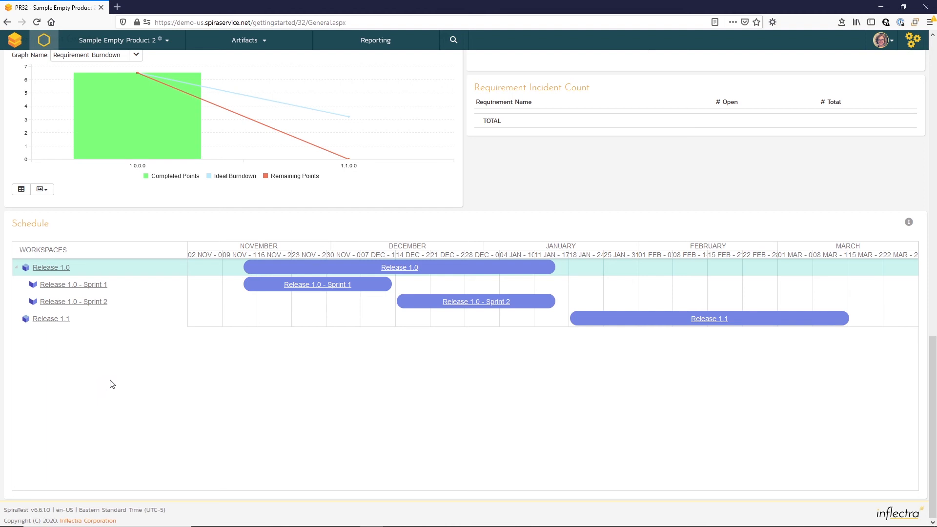
mouse_move(126, 375)
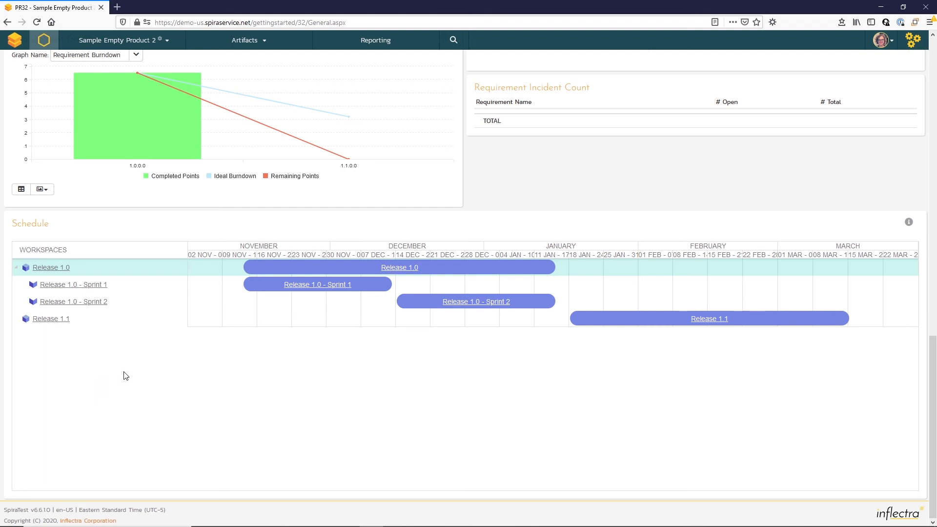